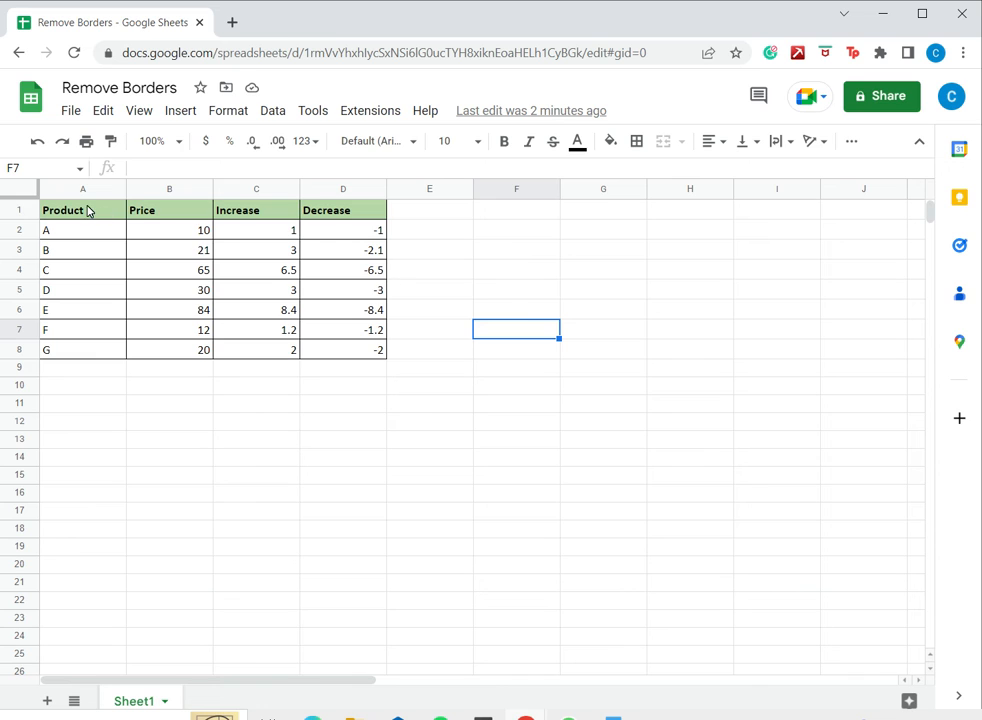
Clear every border from the A1:D8 product table via Borders > Clear borders, keeping the green header
left_click(62, 210)
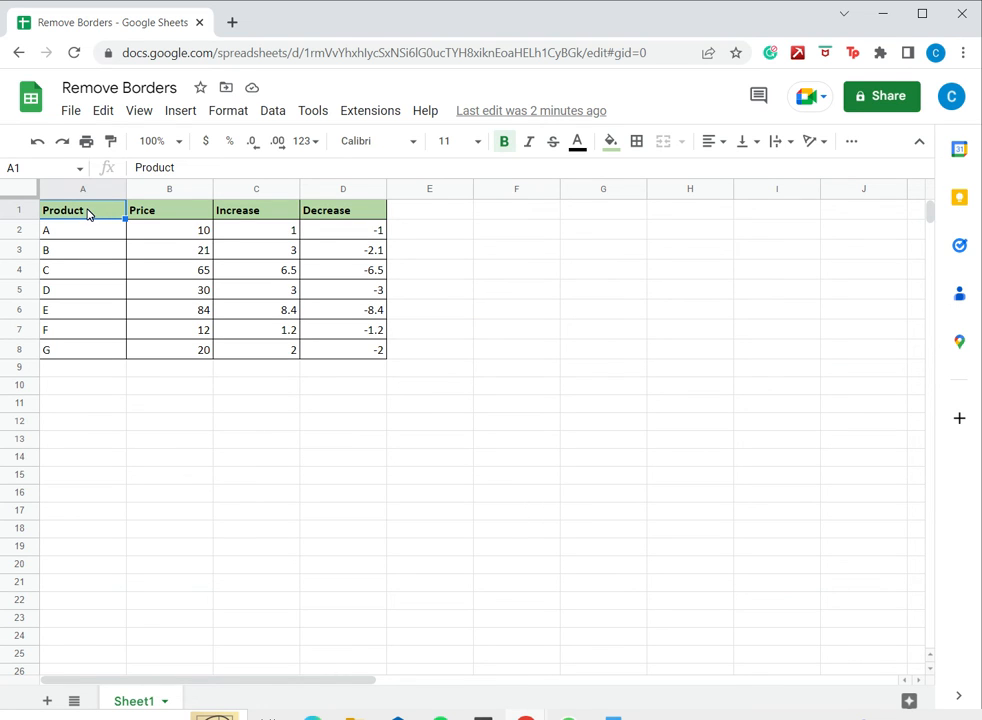
mouse_move(348, 356)
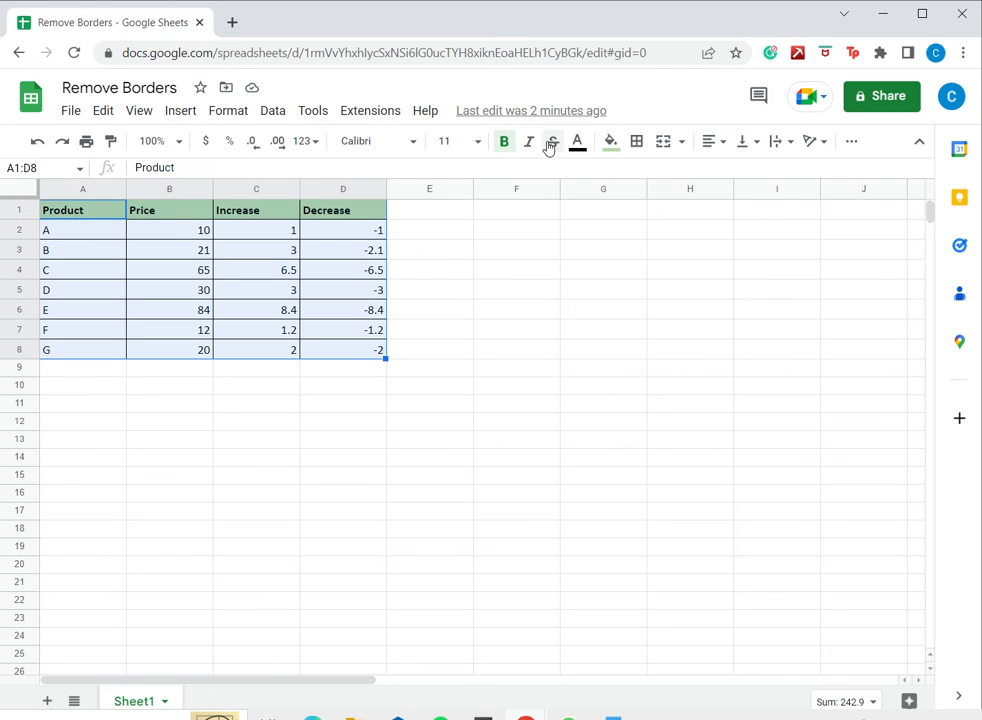
mouse_move(636, 140)
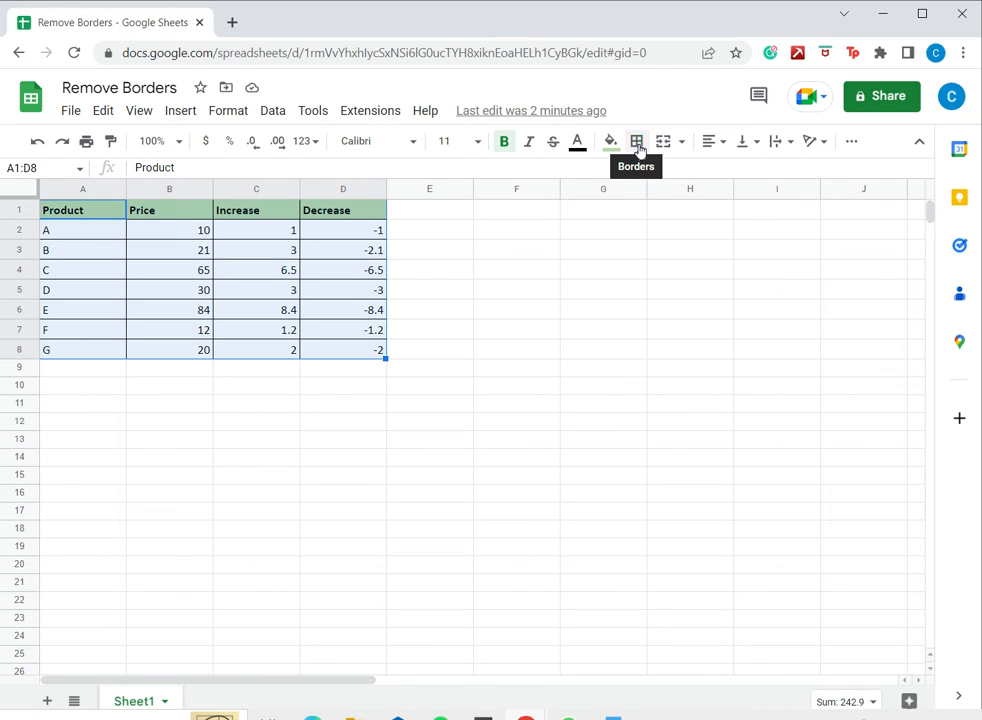
left_click(636, 140)
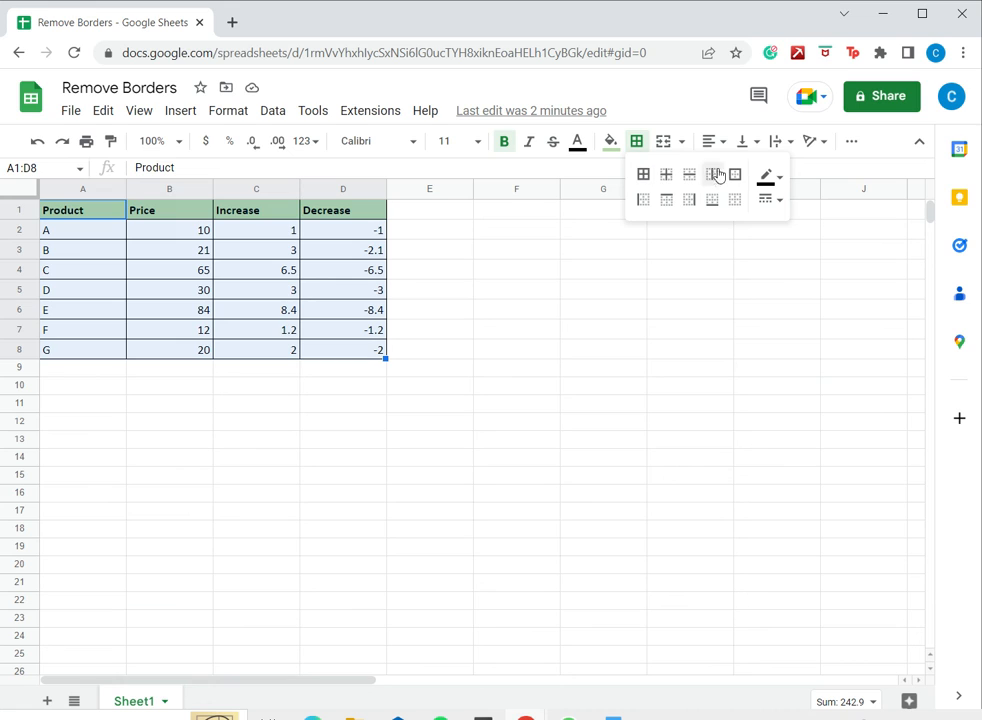
mouse_move(736, 200)
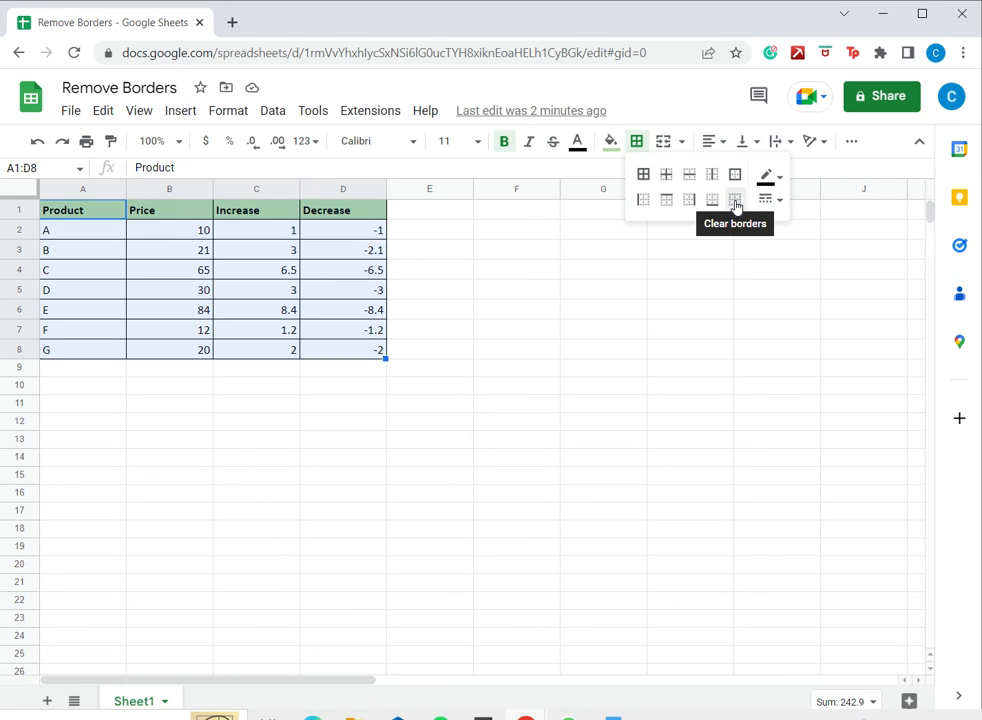
mouse_move(736, 200)
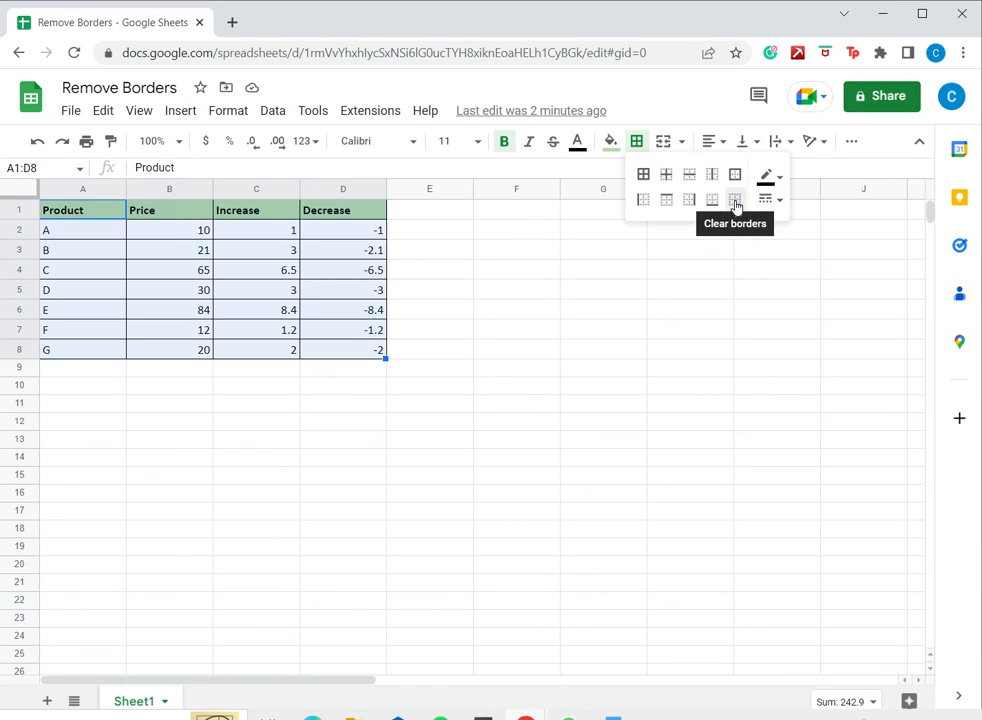
left_click(734, 200)
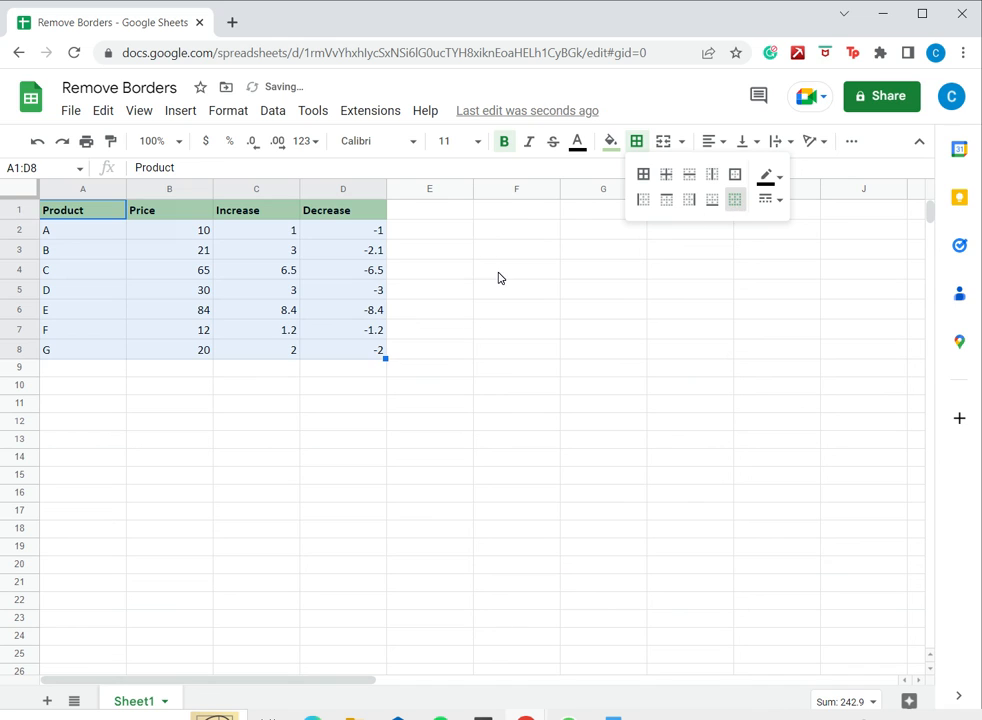
left_click(734, 200)
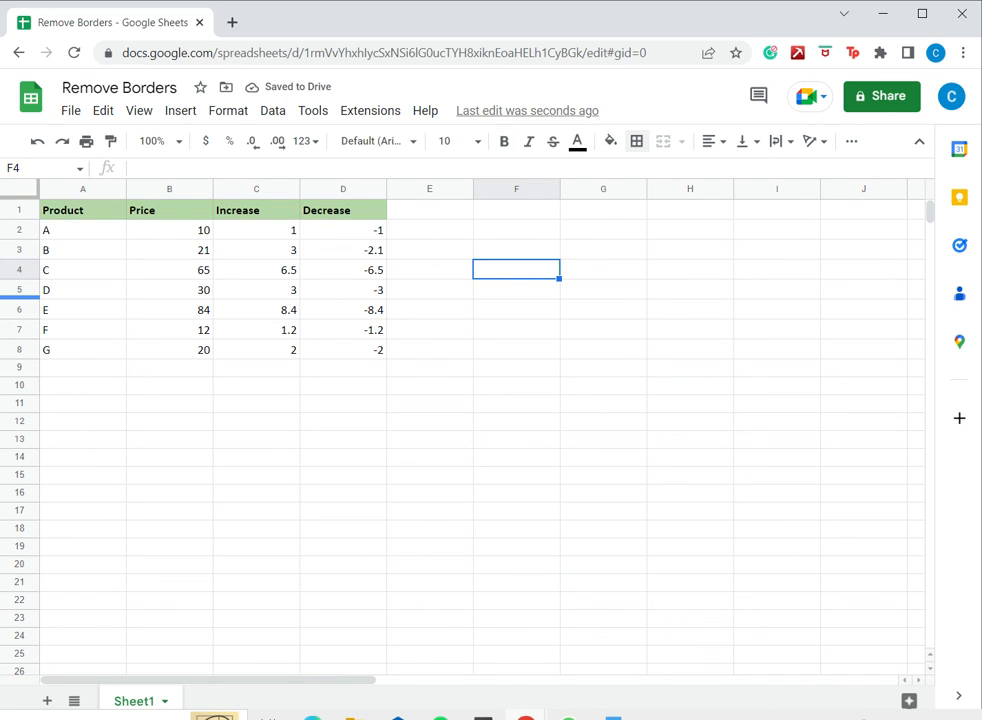